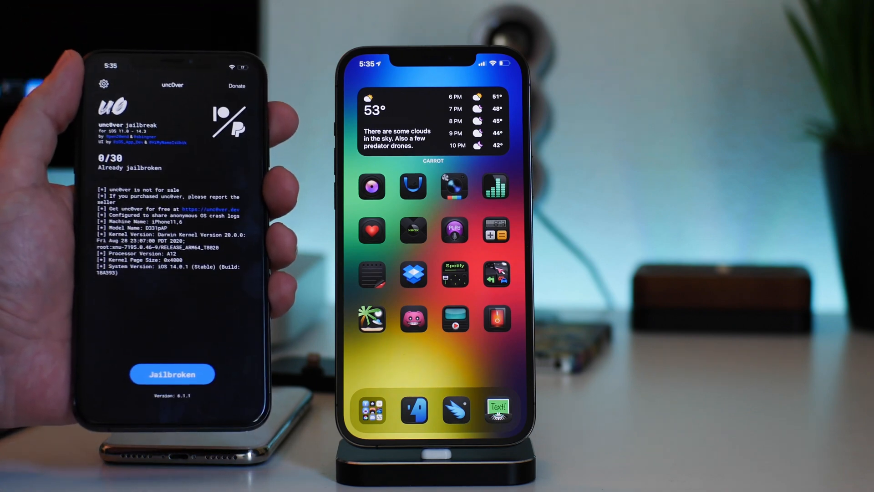
click(172, 373)
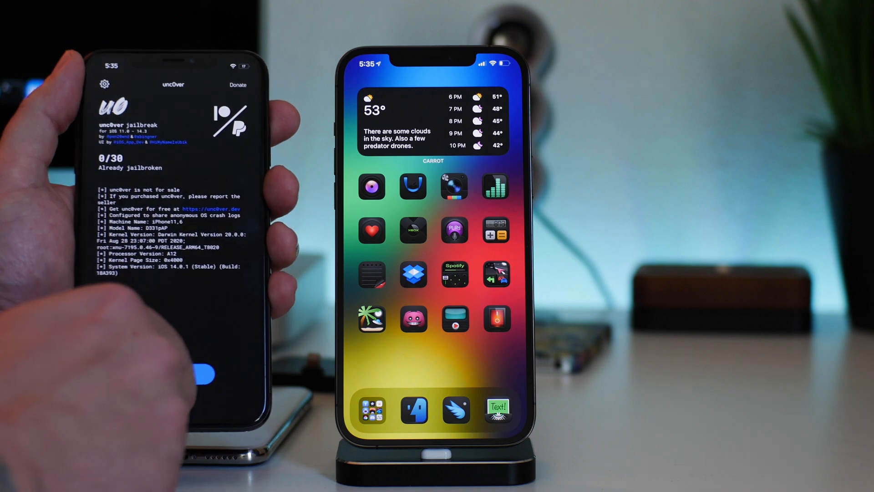